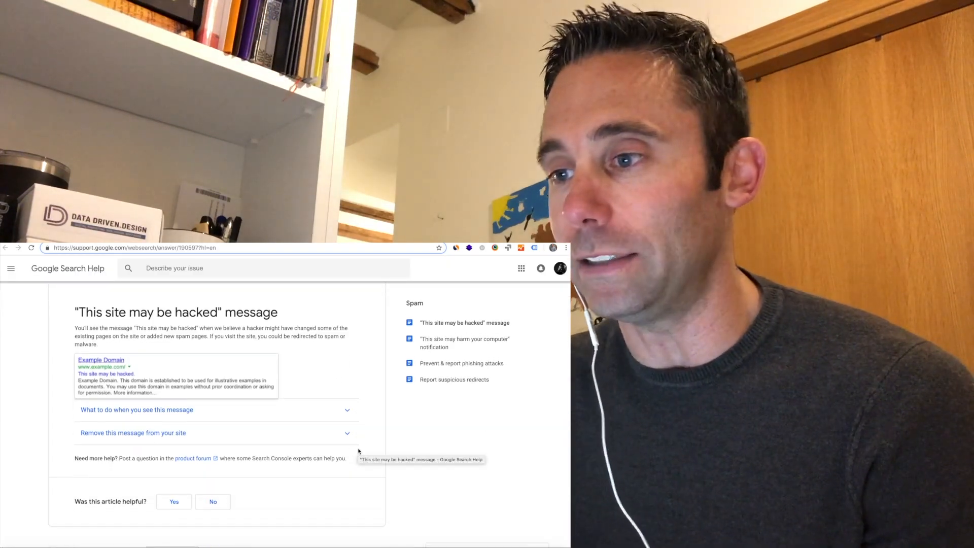
Expand 'What to do when you see this message' and 'Remove this message from your site'
{"action": "left_click", "coordinate": [137, 409]}
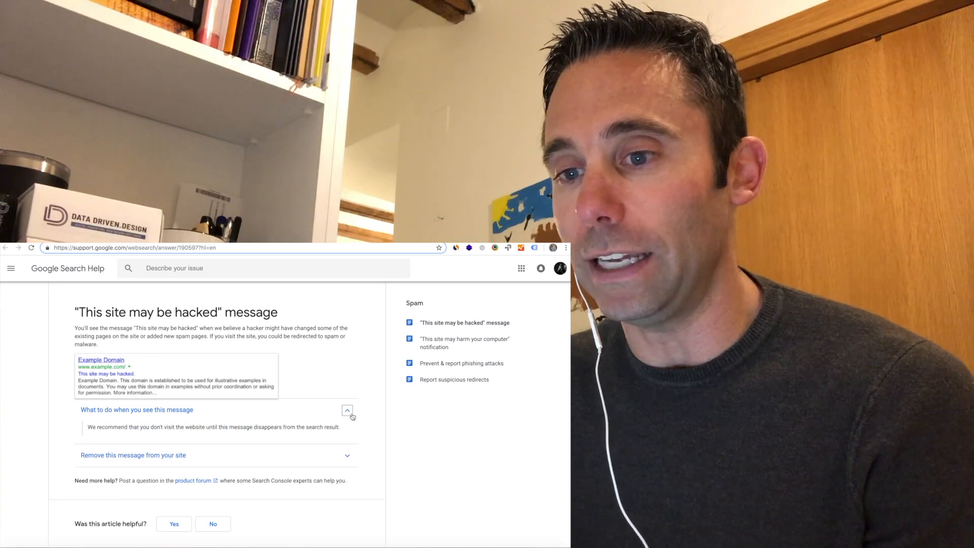
{"action": "left_click", "coordinate": [132, 455]}
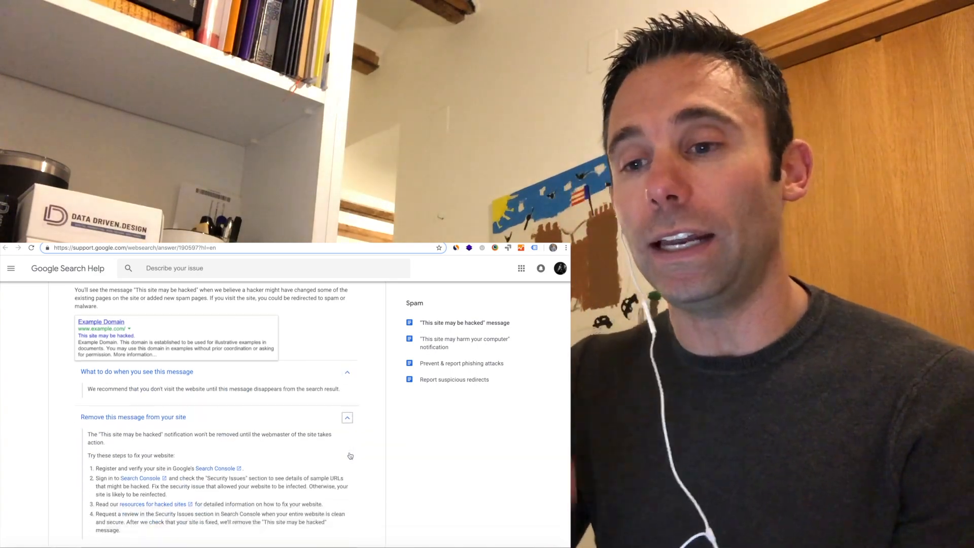
{"action": "scroll", "scroll_direction": "down", "scroll_amount": 3}
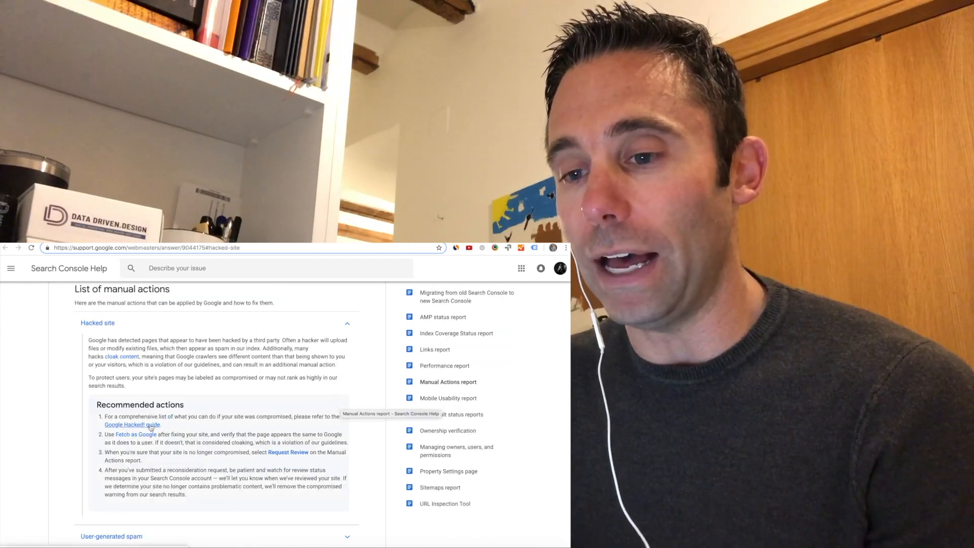
Follow the link to the Reconsideration Requests help article from the manual actions list
{"action": "left_click", "coordinate": [288, 451]}
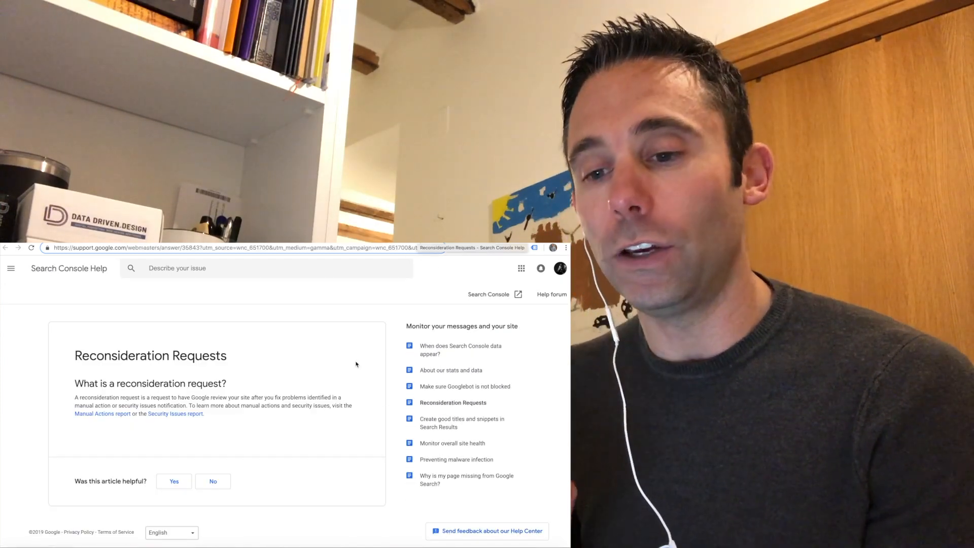